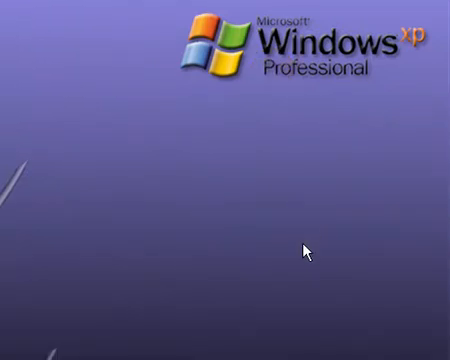
mouse_move(246, 92)
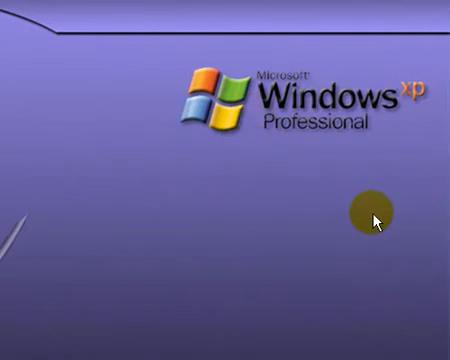
mouse_move(325, 142)
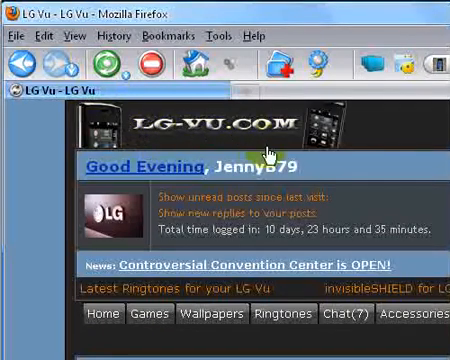
- Scroll down the LG-Vu.com home page to the Additional Help/Assistance board and open it
scroll(down, 3)
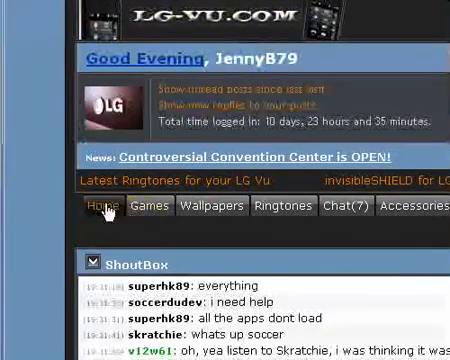
scroll(down, 3)
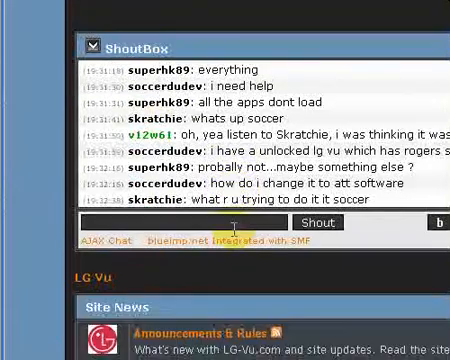
scroll(down, 3)
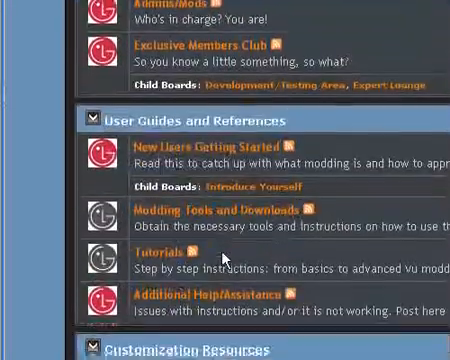
scroll(down, 3)
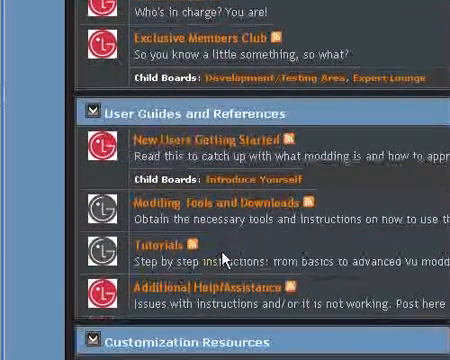
scroll(down, 3)
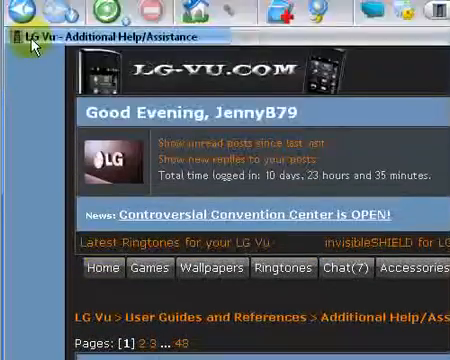
scroll(down, 3)
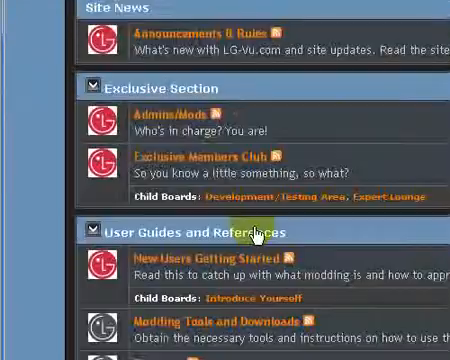
scroll(down, 3)
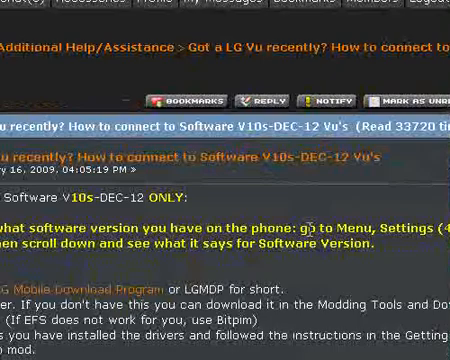
- Read the V10s-DEC-12 guide's requirements and download the LG 3G Mobile Download Program
scroll(right, 3)
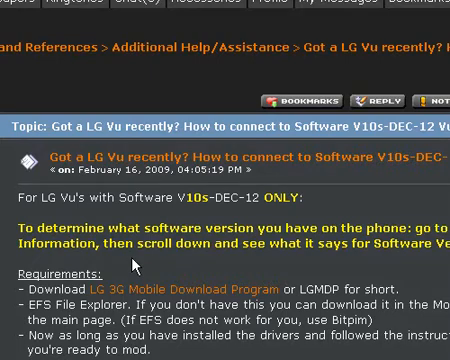
mouse_move(133, 262)
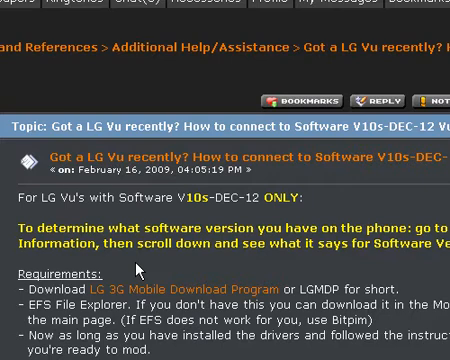
scroll(down, 3)
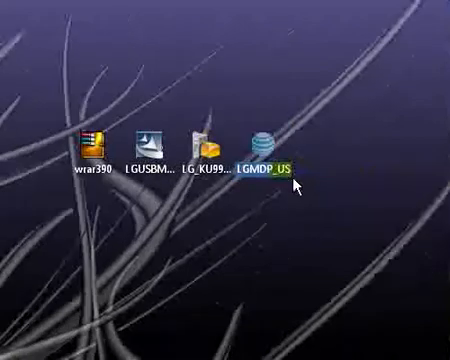
mouse_move(258, 150)
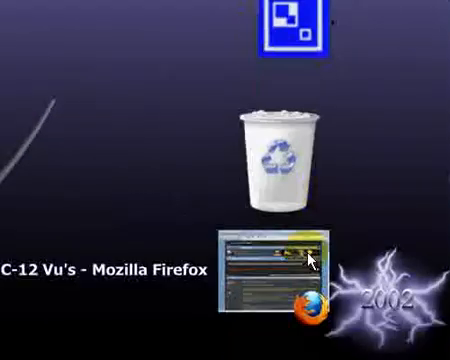
- Restore the LG-Vu.com Firefox window after checking the LGMDP_US desktop icon
click(281, 258)
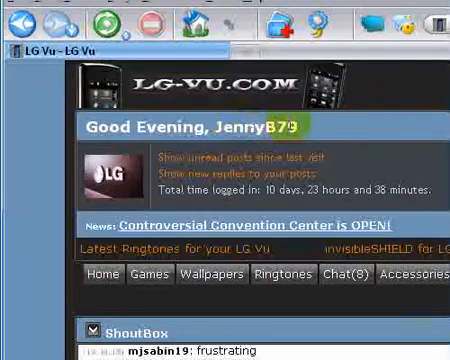
- Go to the LG-Vu.com Home page and scroll through its board list
scroll(down, 3)
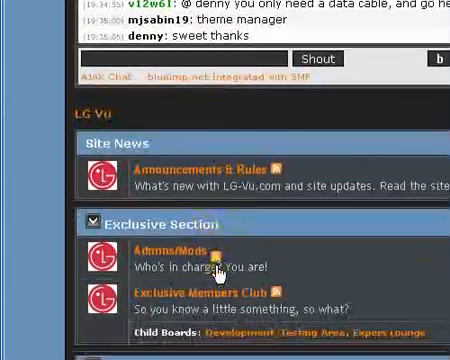
scroll(down, 3)
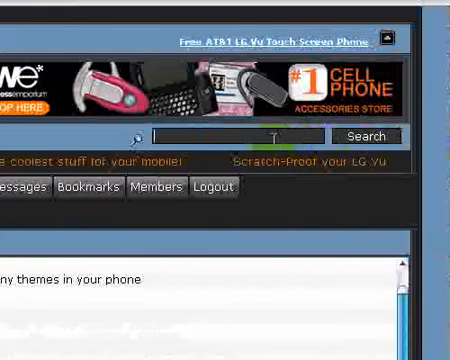
- Search the forum for 'Extended Interface Package' and open the v0.5 (EIP) topic
text(Ec)
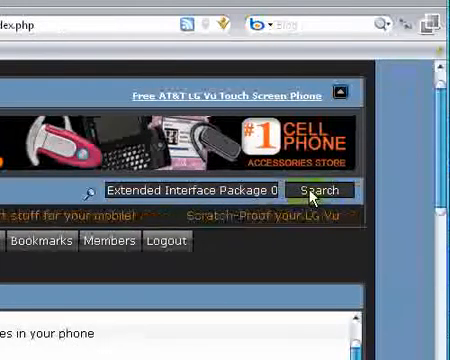
click(316, 190)
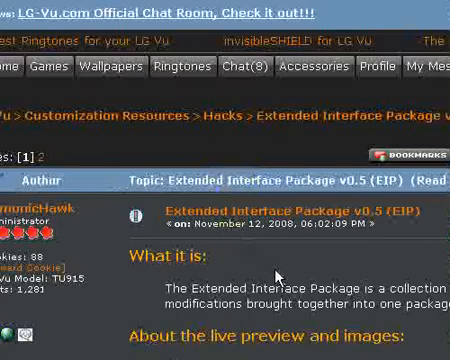
- Scroll through the Extended Interface Package v0.5 post and download the package
scroll(down, 3)
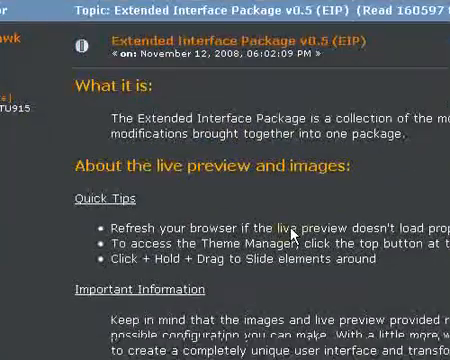
scroll(down, 3)
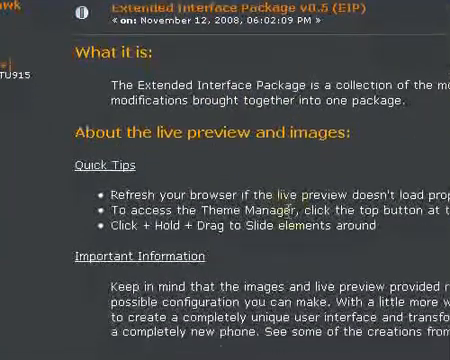
scroll(down, 3)
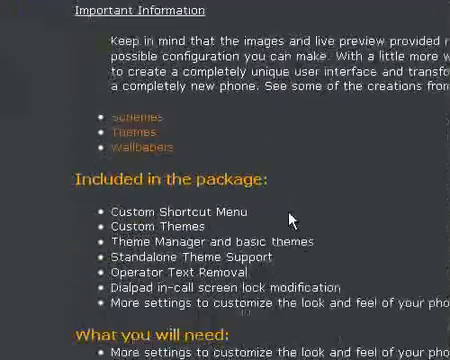
scroll(down, 3)
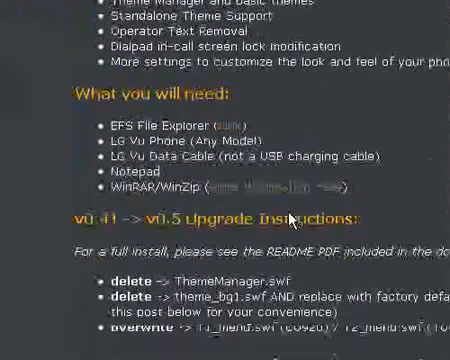
scroll(down, 3)
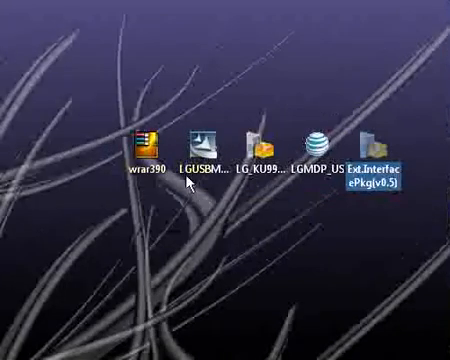
- Minimize Firefox to show the LGMDP_US and Ext.InterfacePkg(v0.5) desktop icons
click(199, 140)
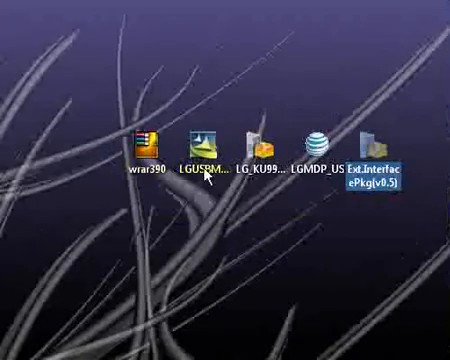